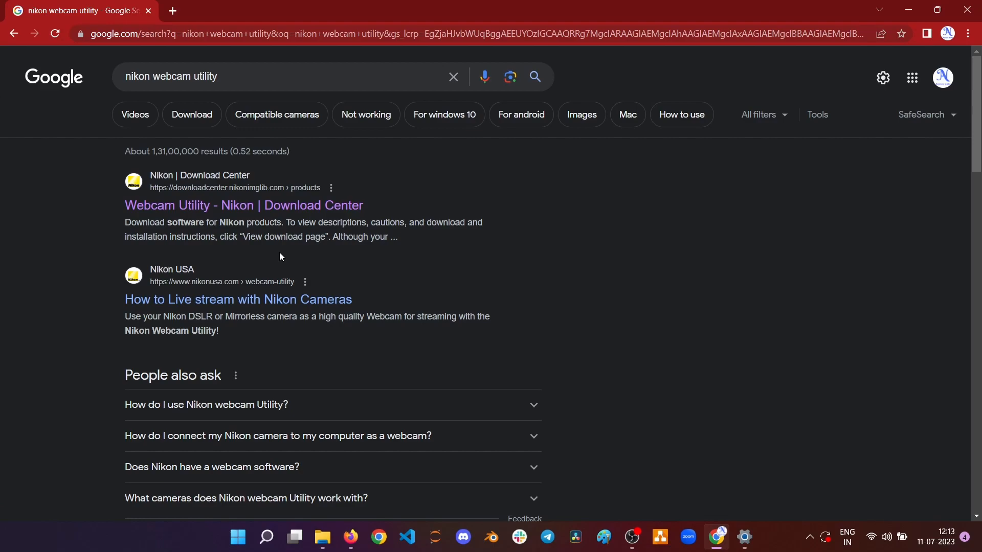
Open the 'Webcam Utility - Nikon | Download Center' result and scroll to its Title/Version table
key("ctrl+plus")
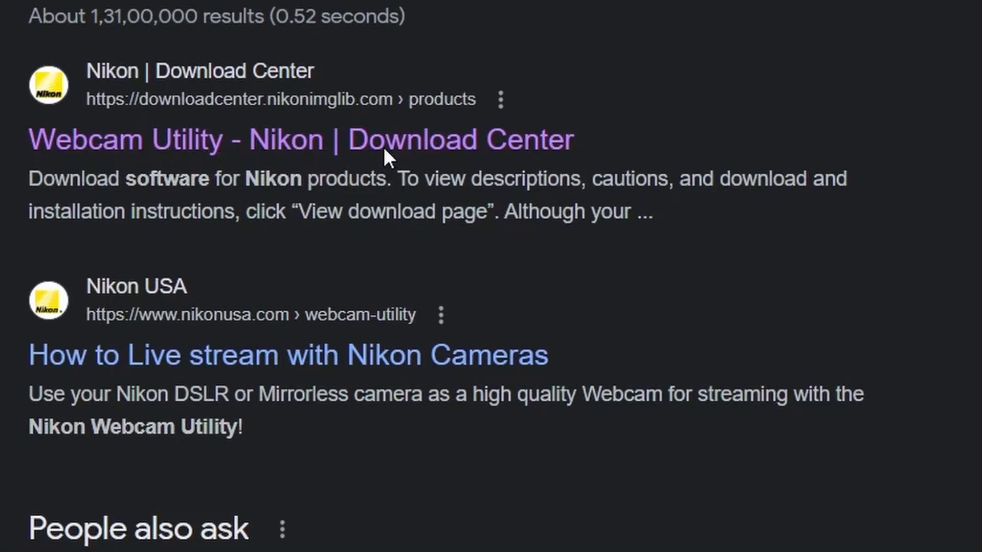
left_click(302, 140)
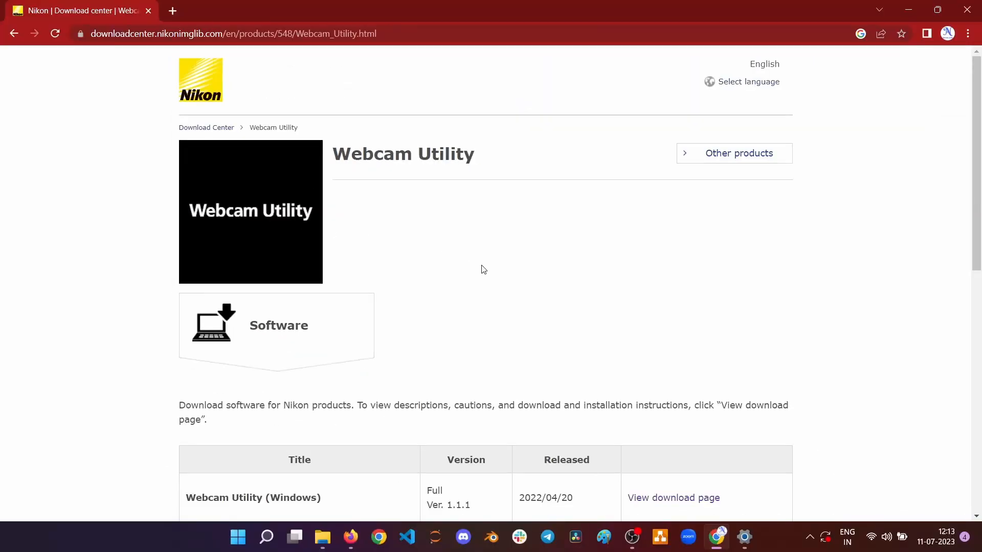
mouse_move(541, 306)
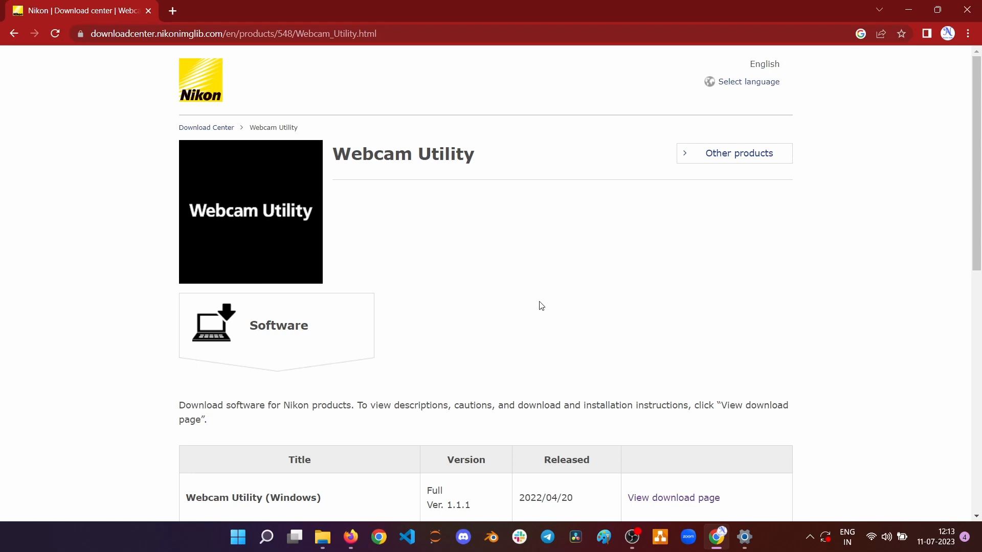
scroll("down", 3)
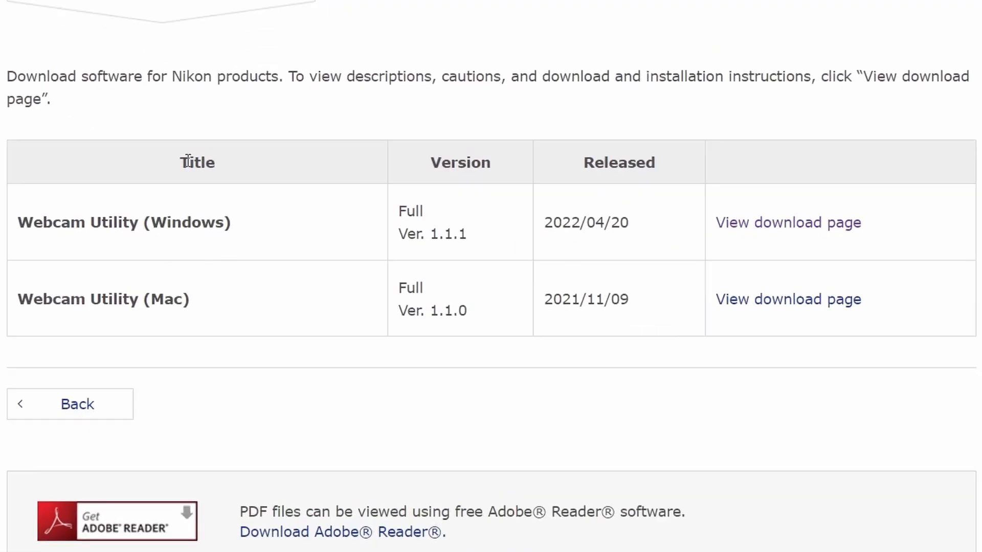
mouse_move(788, 223)
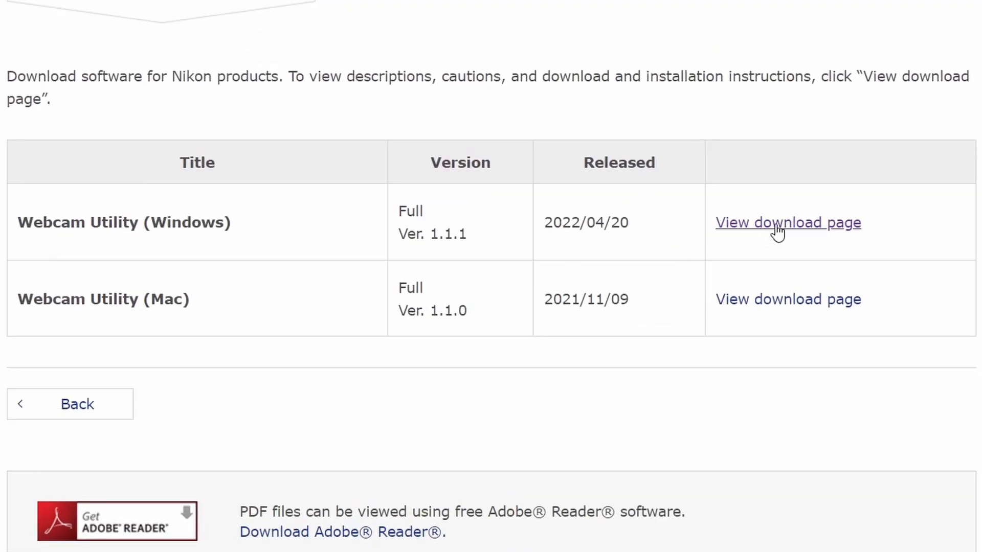
On the Windows download page, choose the Asia/Oceania region, accept, and download the 64-bit edition
left_click(788, 222)
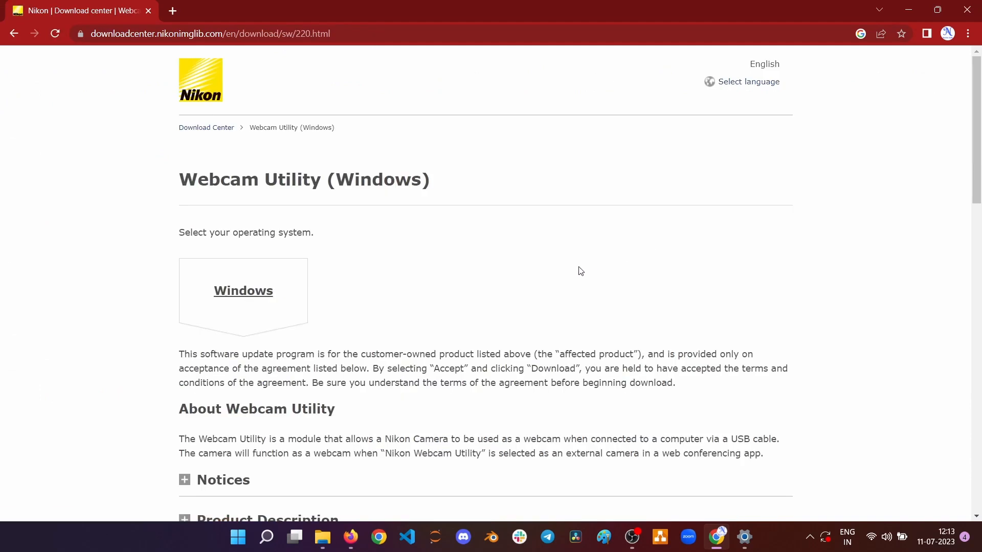
mouse_move(424, 340)
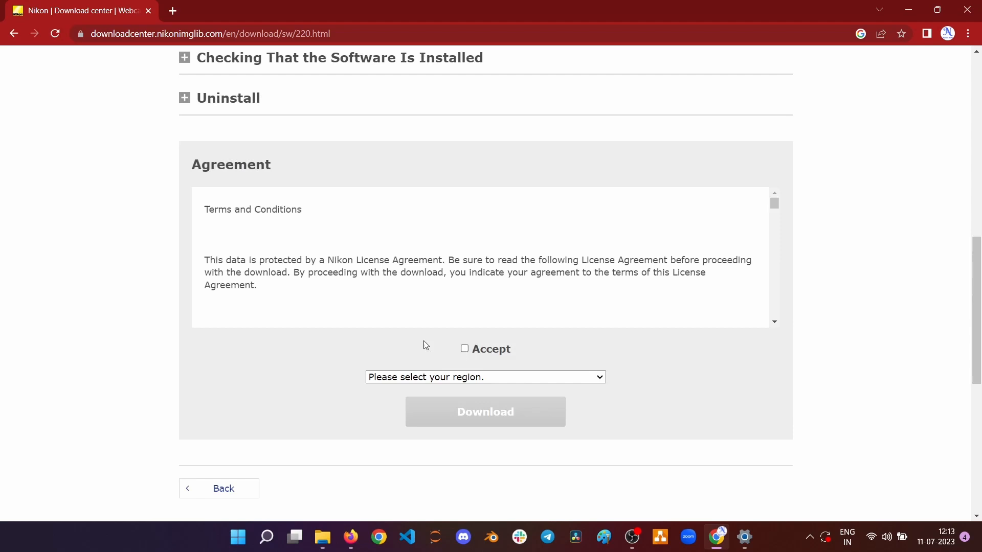
left_click(485, 376)
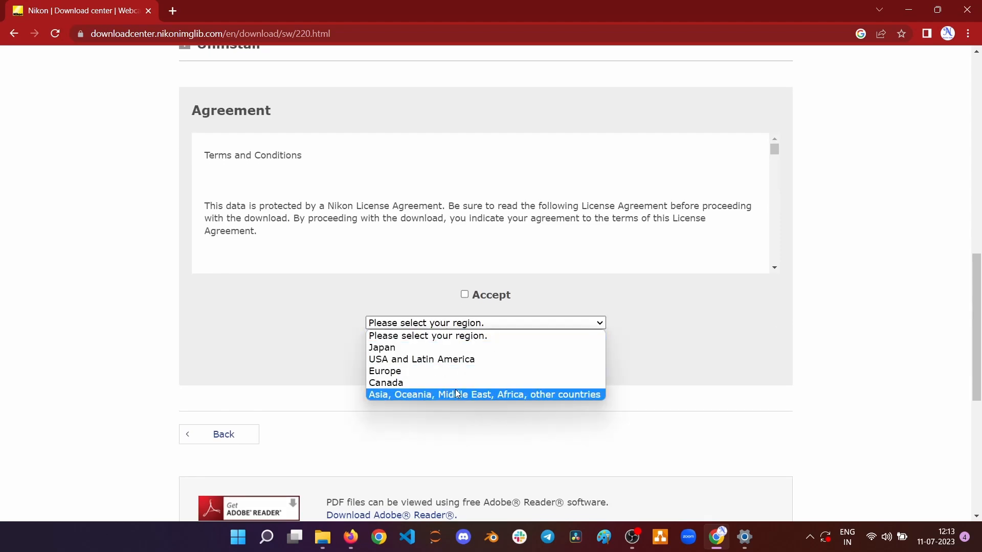
left_click(485, 394)
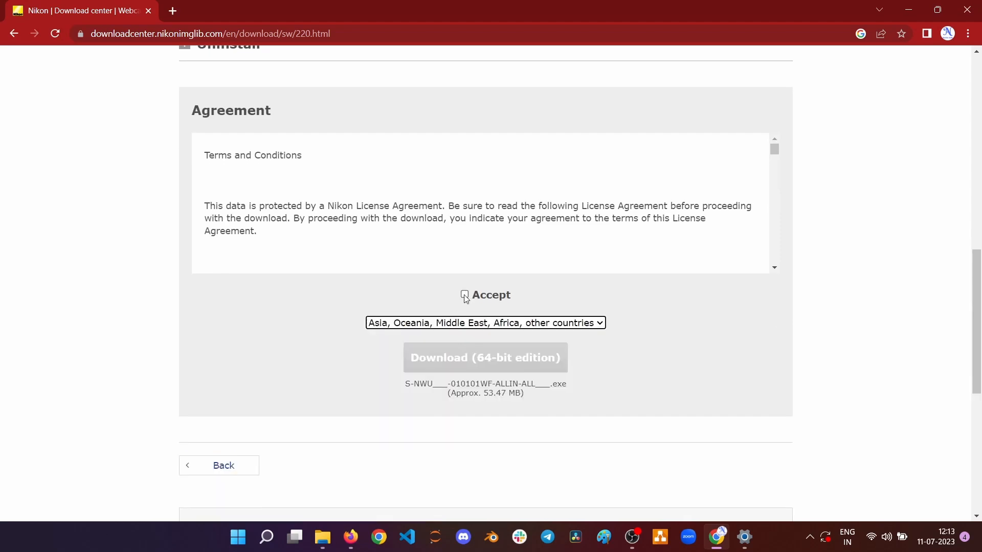
left_click(464, 294)
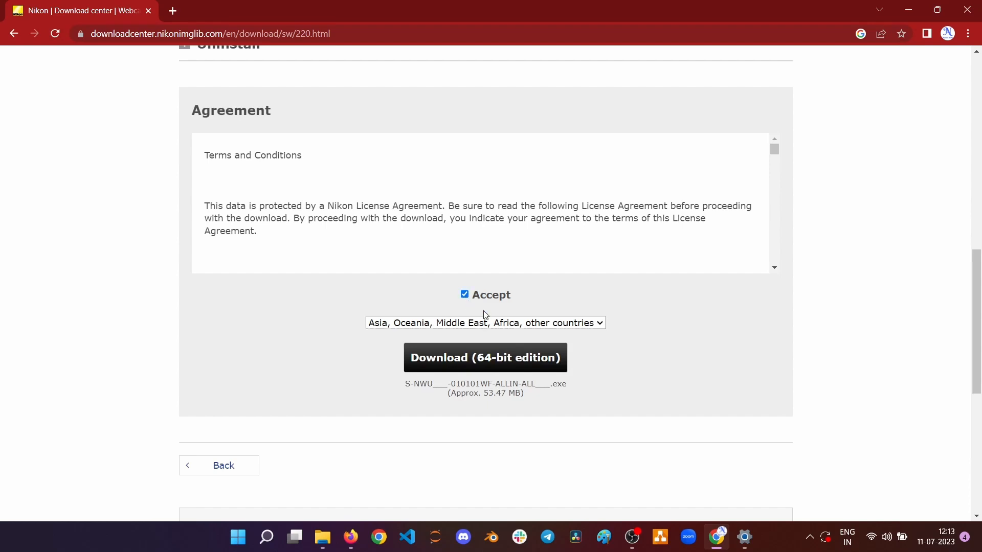
mouse_move(472, 365)
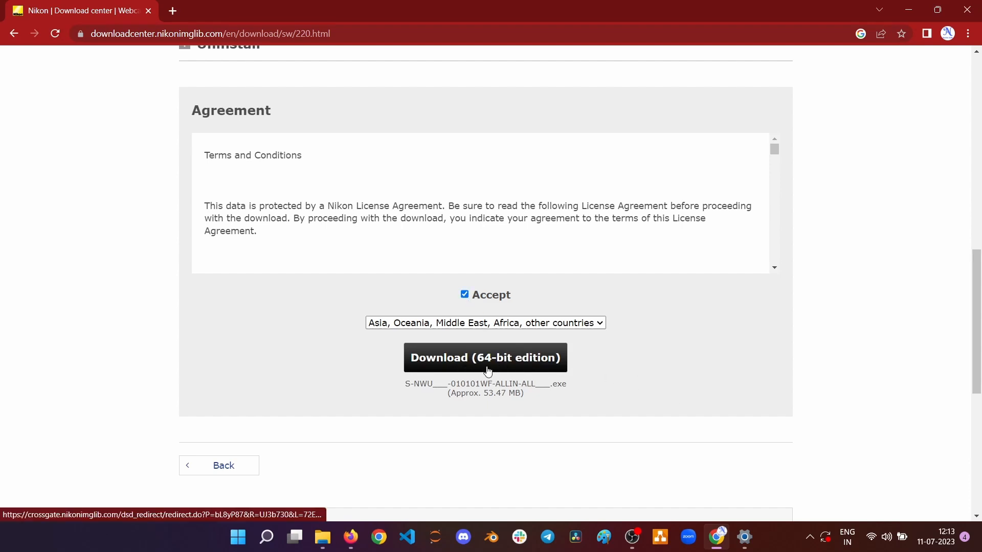
left_click(484, 358)
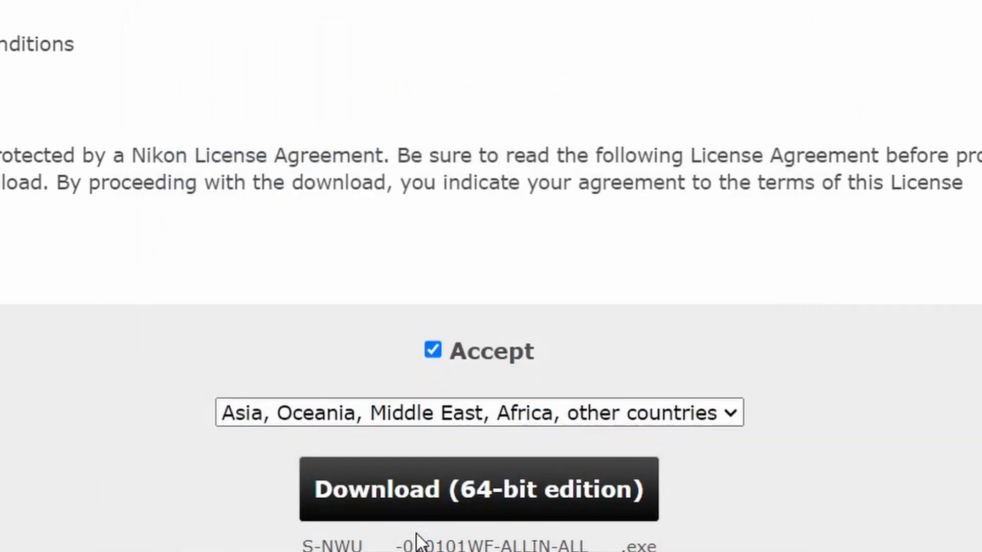
Install Webcam Utility 1.1.1, accepting the license and passing the readme, then finish the wizard
left_click(477, 489)
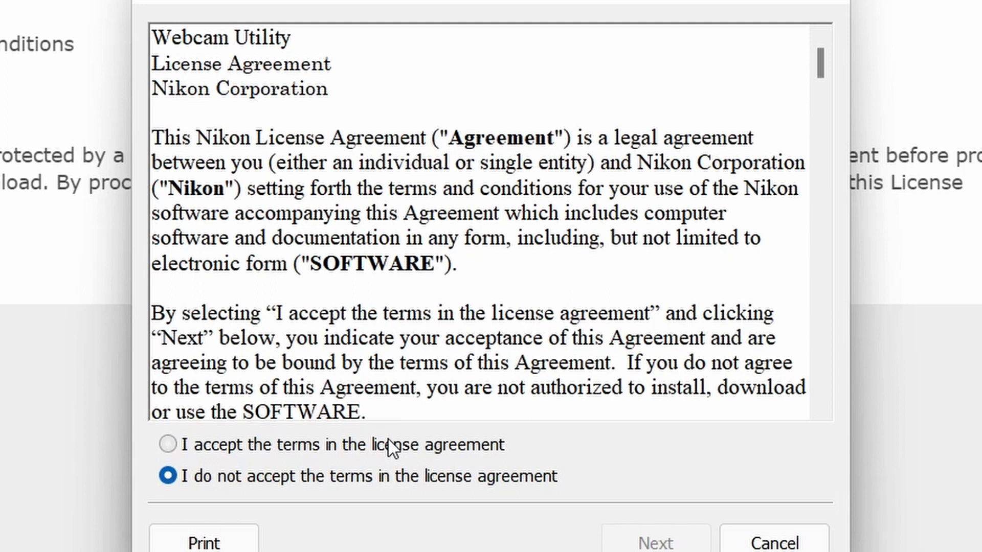
left_click(167, 444)
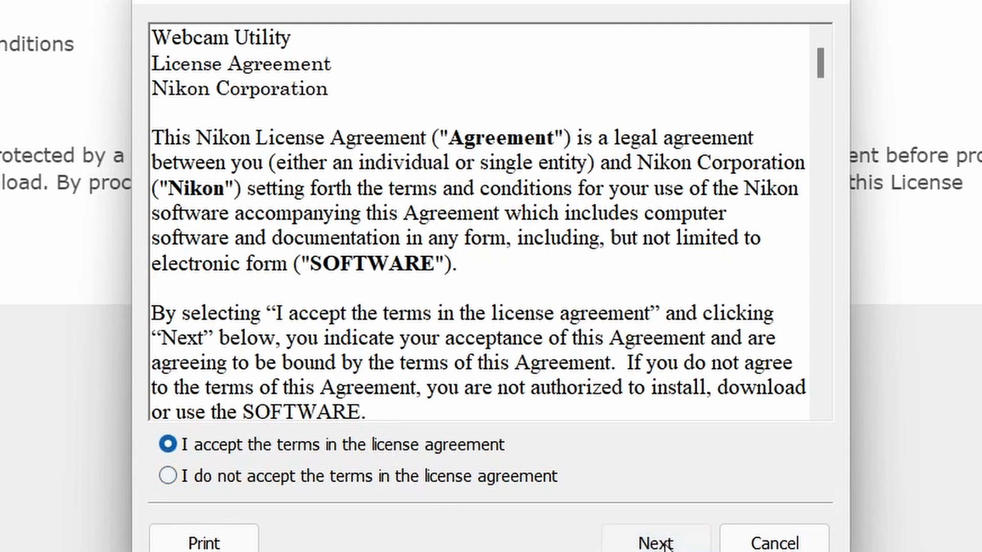
left_click(654, 541)
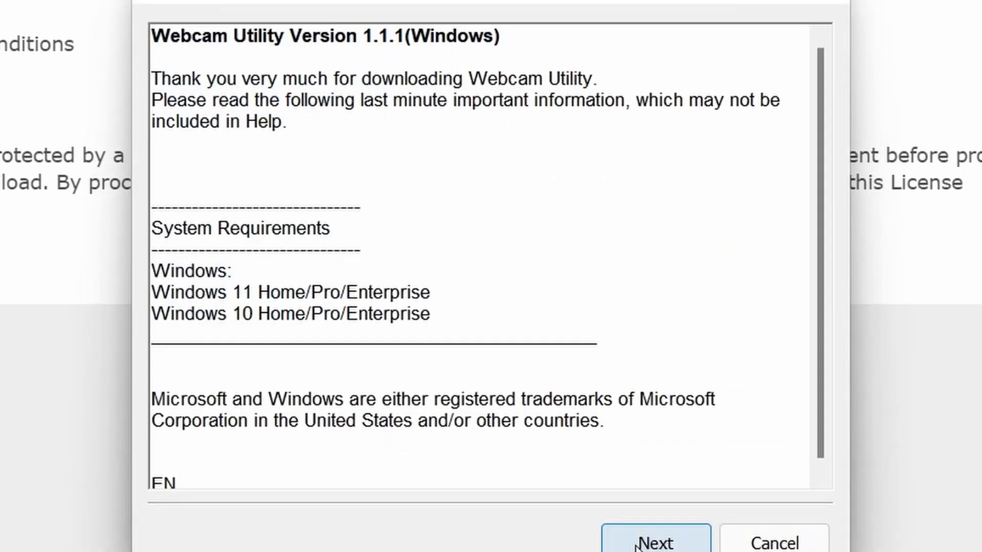
left_click_drag(153, 292, 431, 314)
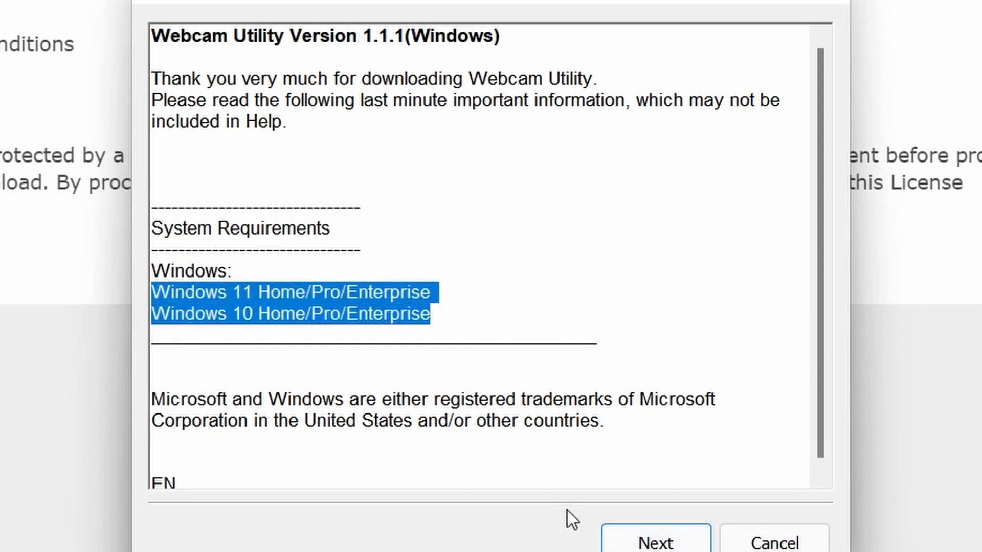
left_click(653, 542)
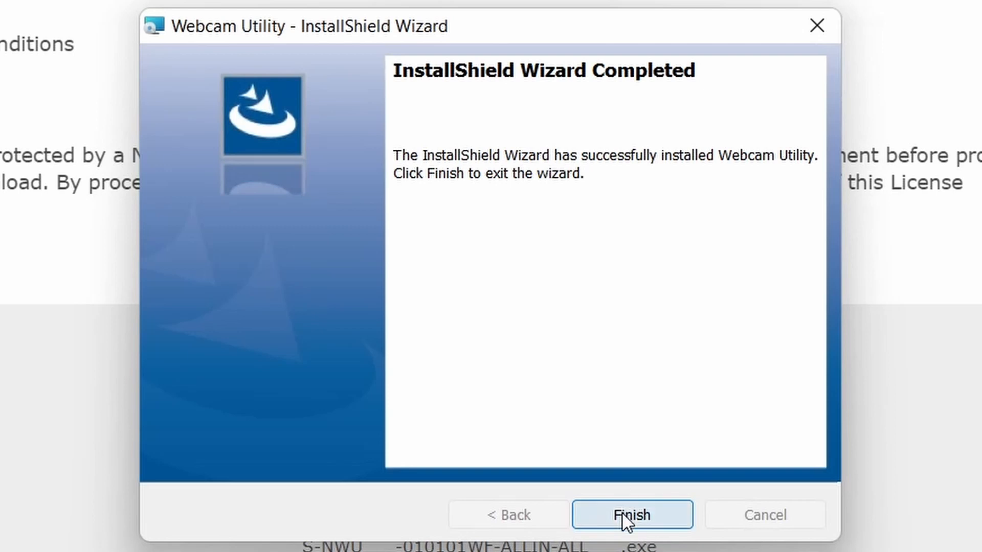
left_click(632, 515)
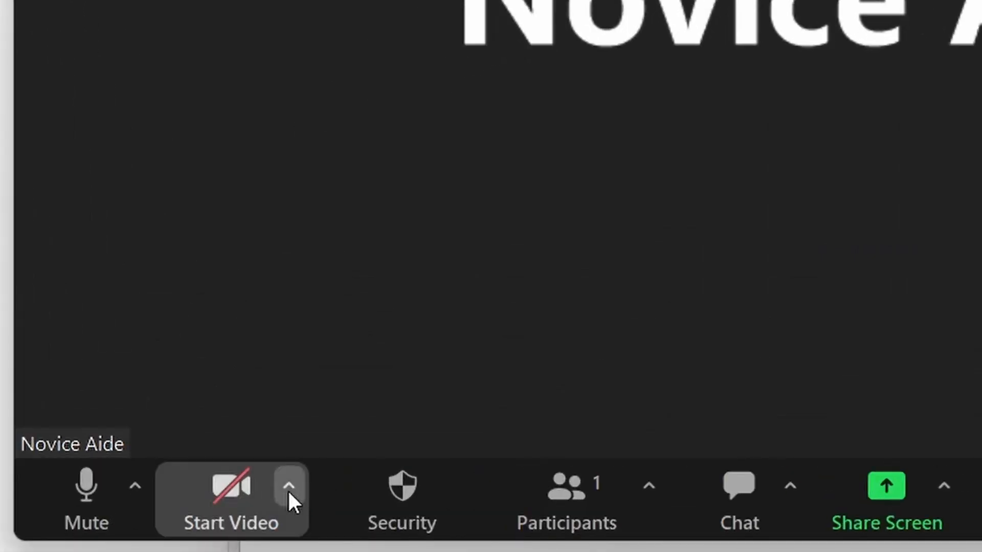
View the camera list under the Start Video arrow, then start the meeting video
left_click(288, 485)
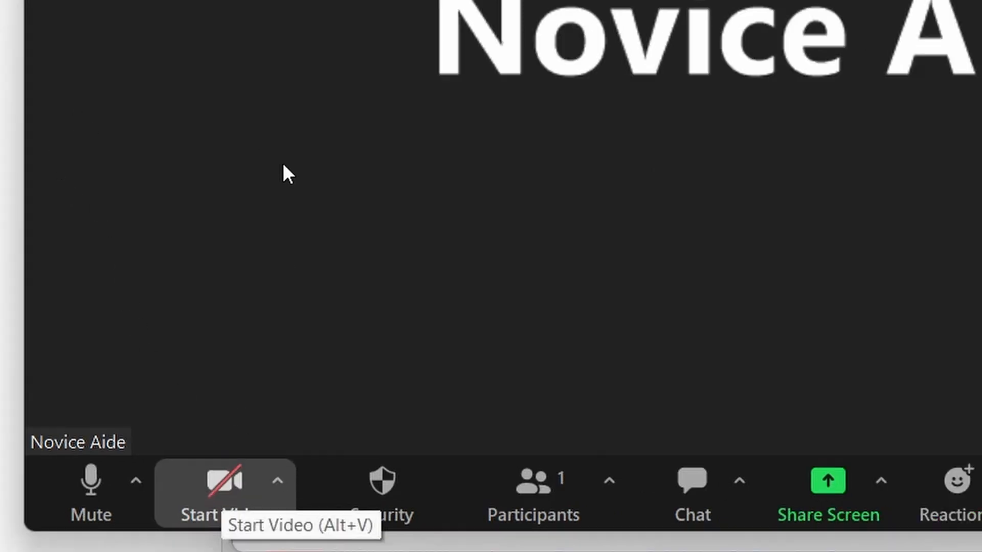
left_click(223, 481)
type("N")
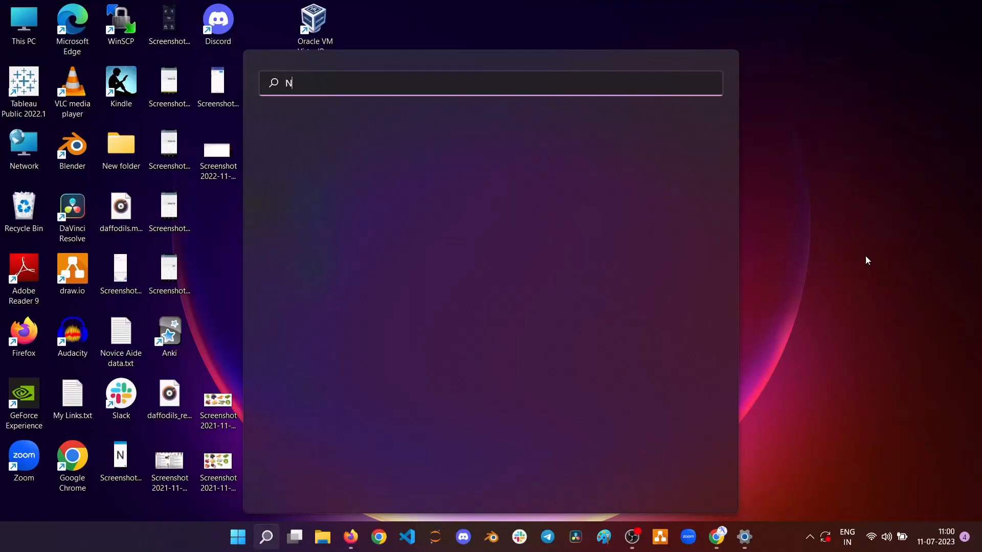
Search Windows for 'add or remove programs' and open that settings result
type("ikon")
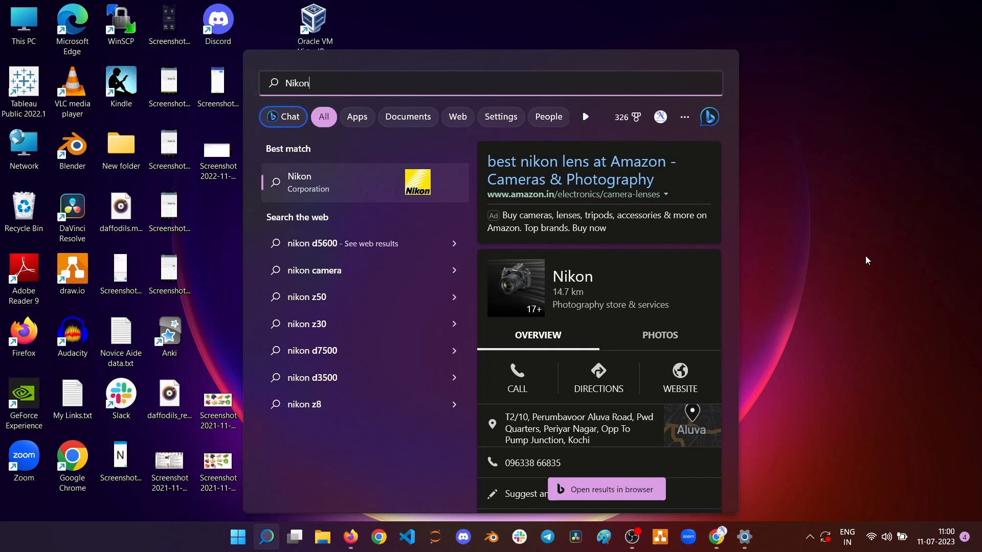
type("add or remove programs")
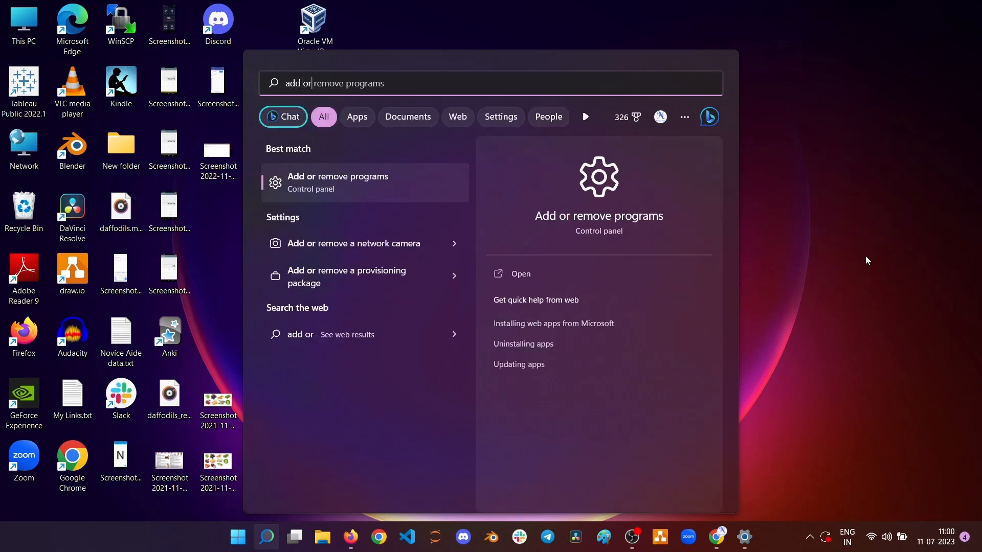
left_click(337, 182)
type("n")
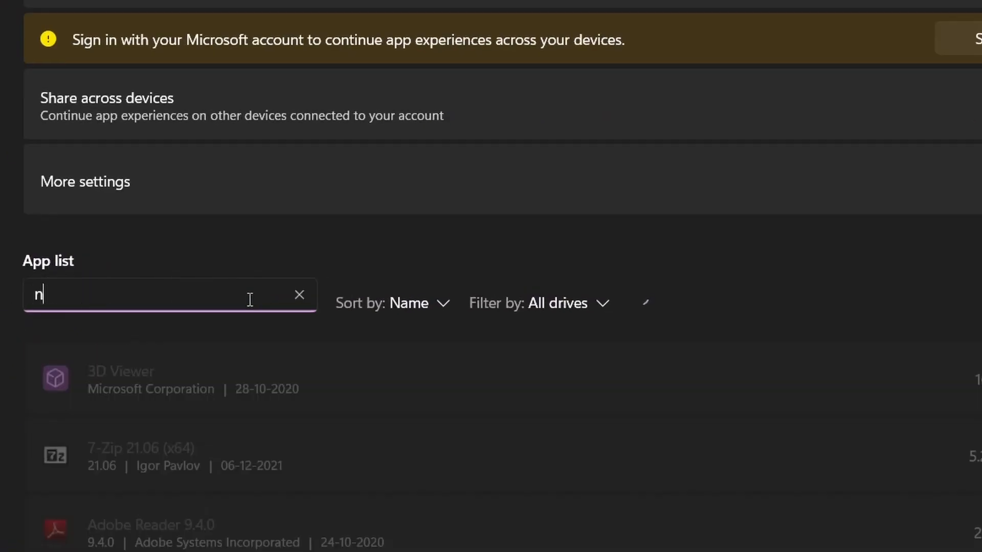
Filter the app list for 'nikon' and choose Uninstall for Webcam Utility
type("ikon")
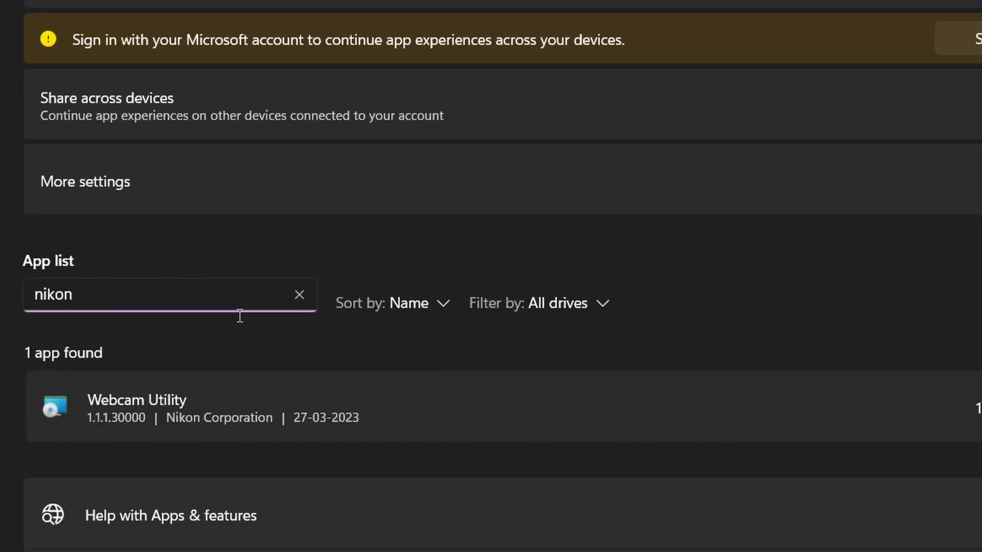
mouse_move(166, 404)
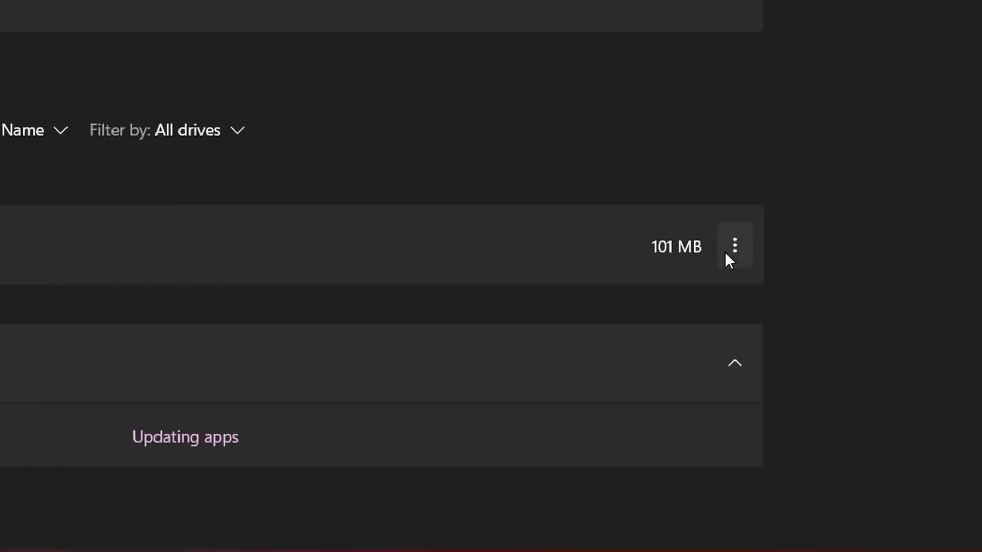
left_click(734, 246)
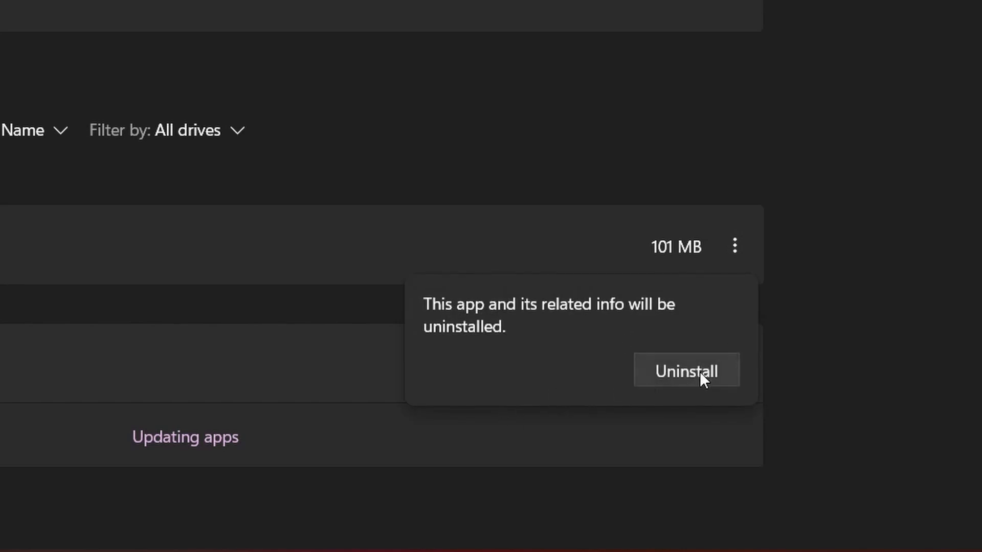
left_click(686, 370)
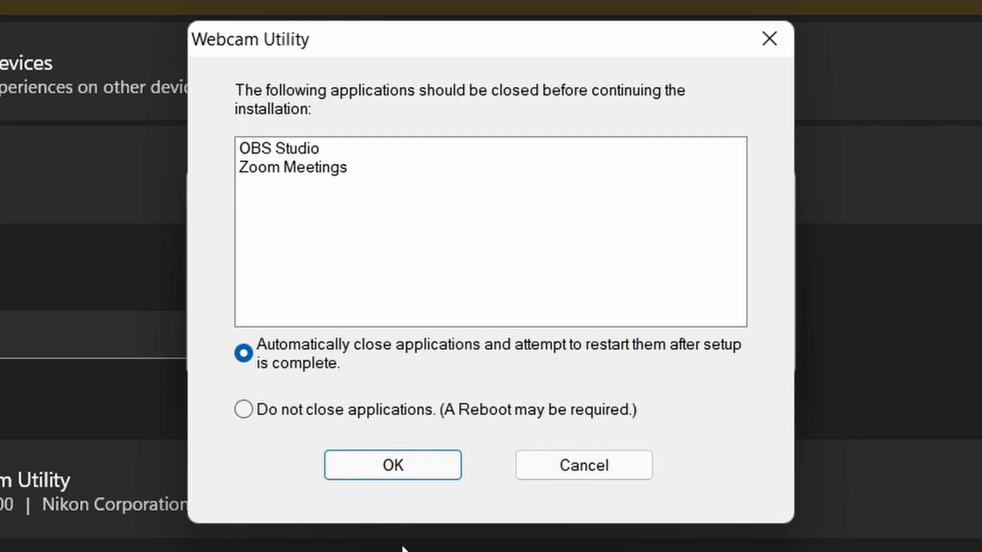
mouse_move(393, 466)
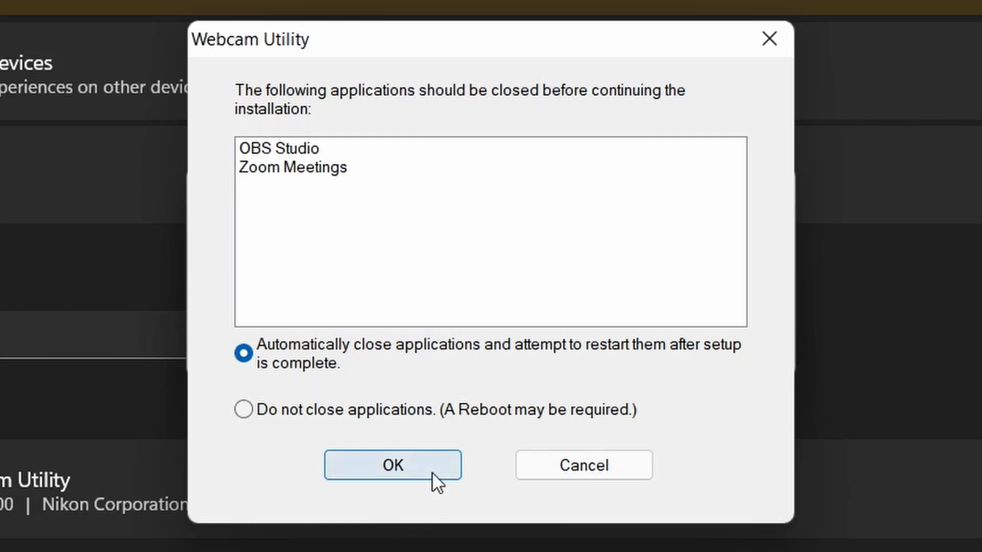
Choose 'Do not close applications' and confirm with OK to remove Webcam Utility
left_click(243, 410)
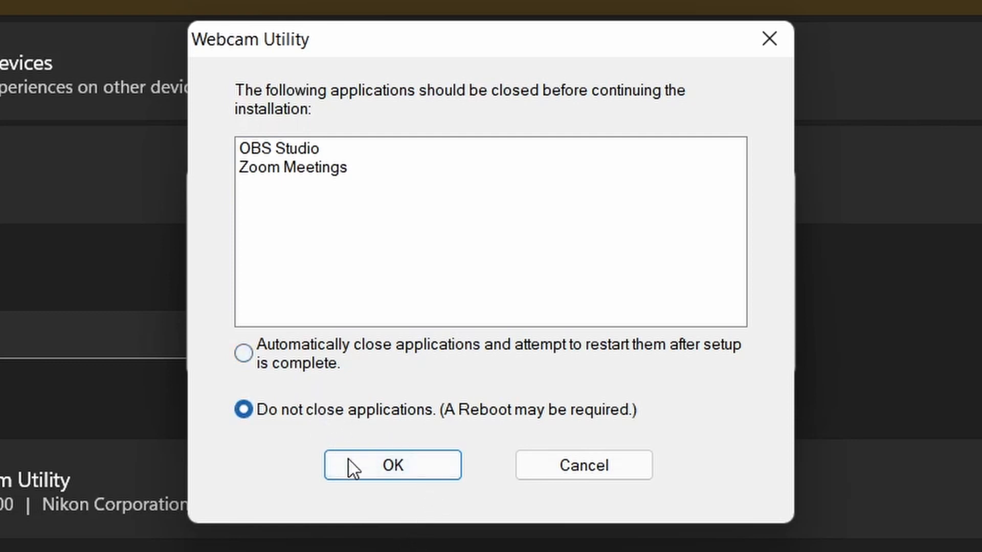
left_click(393, 465)
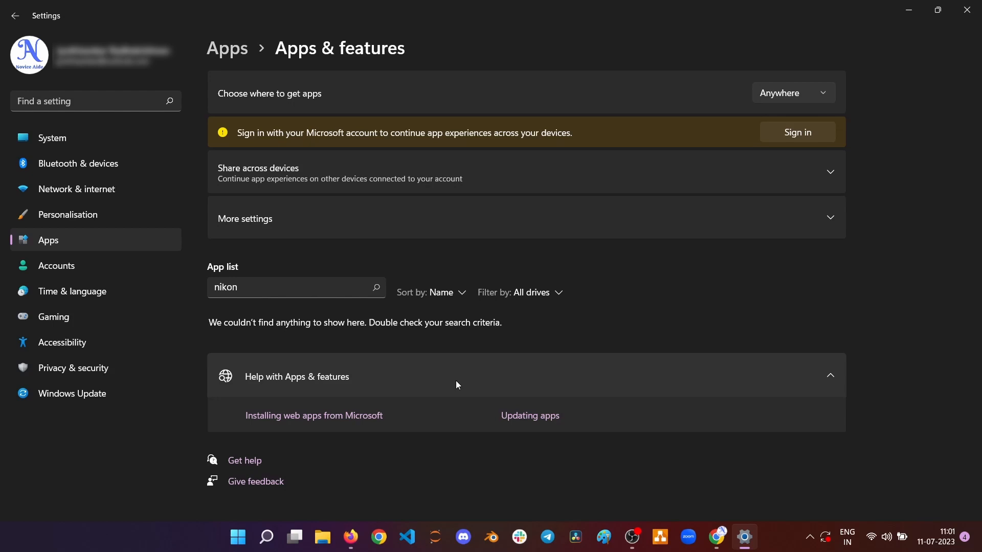
mouse_move(464, 379)
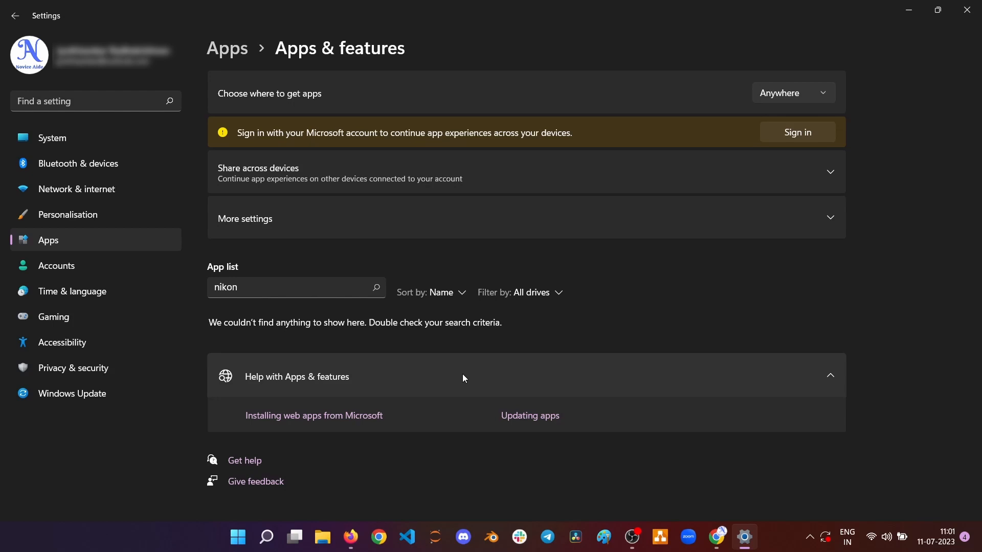